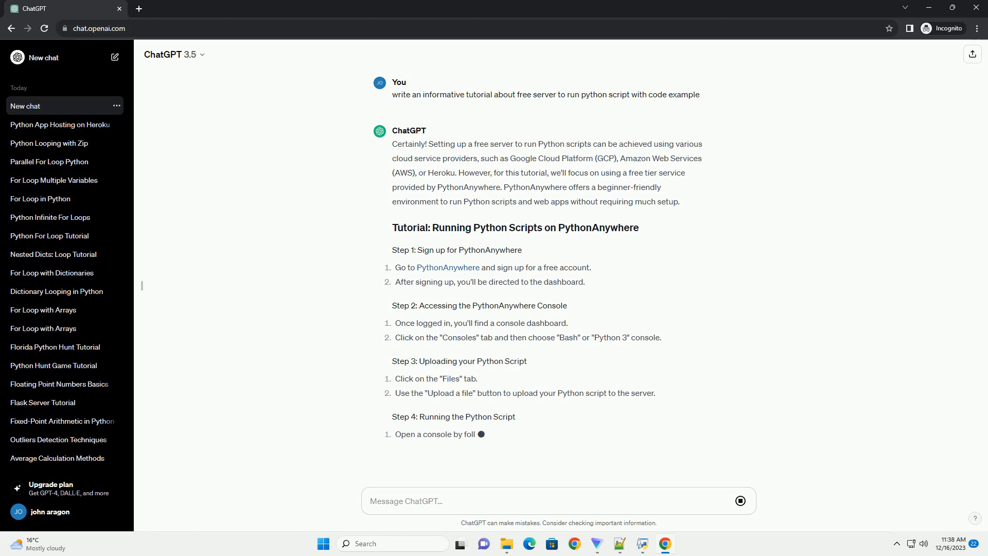
pyautogui.scroll(-3)
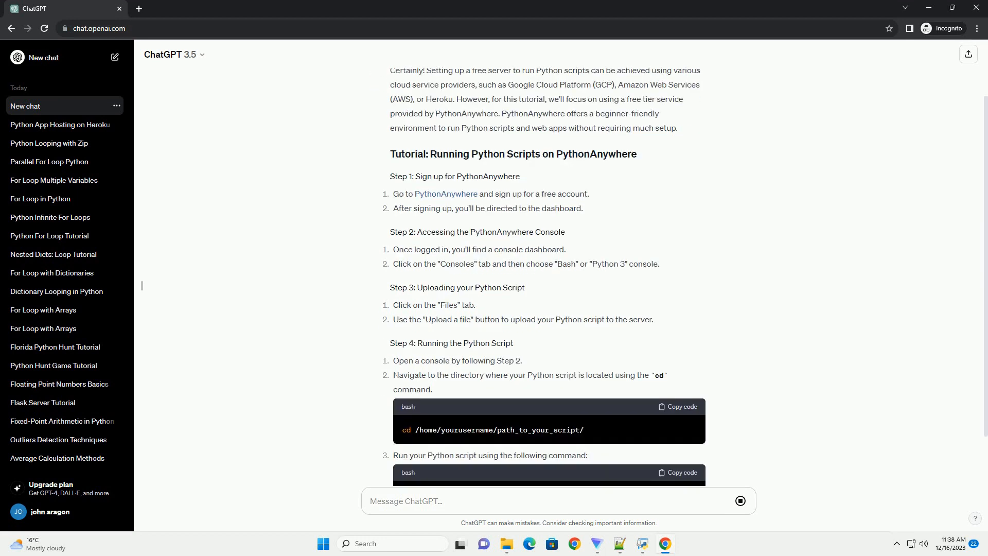
pyautogui.scroll(-3)
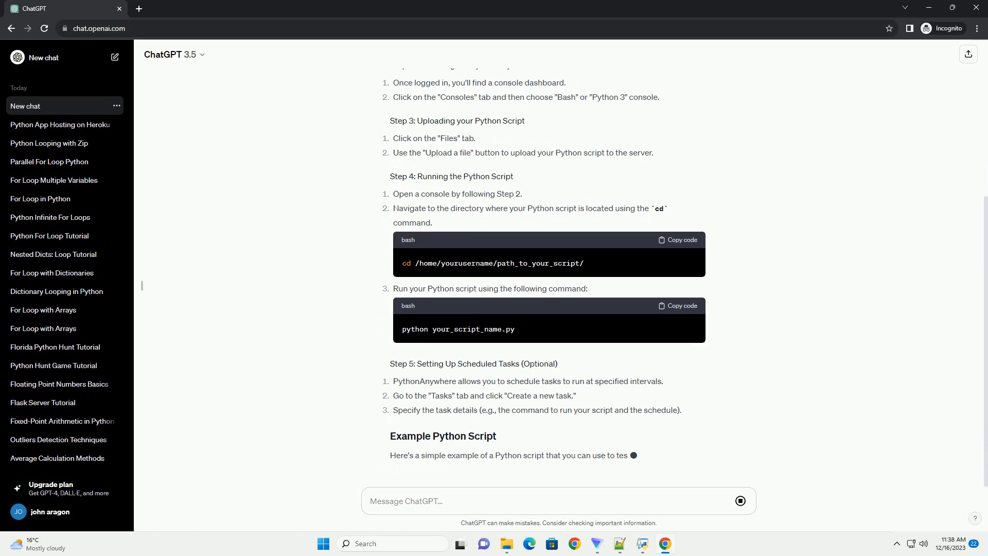
pyautogui.scroll(-3)
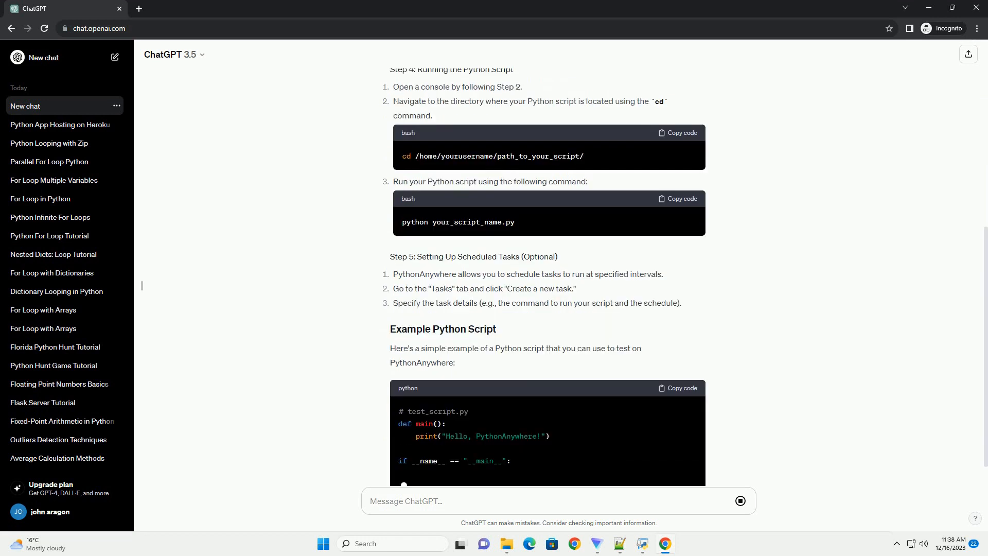
pyautogui.scroll(-3)
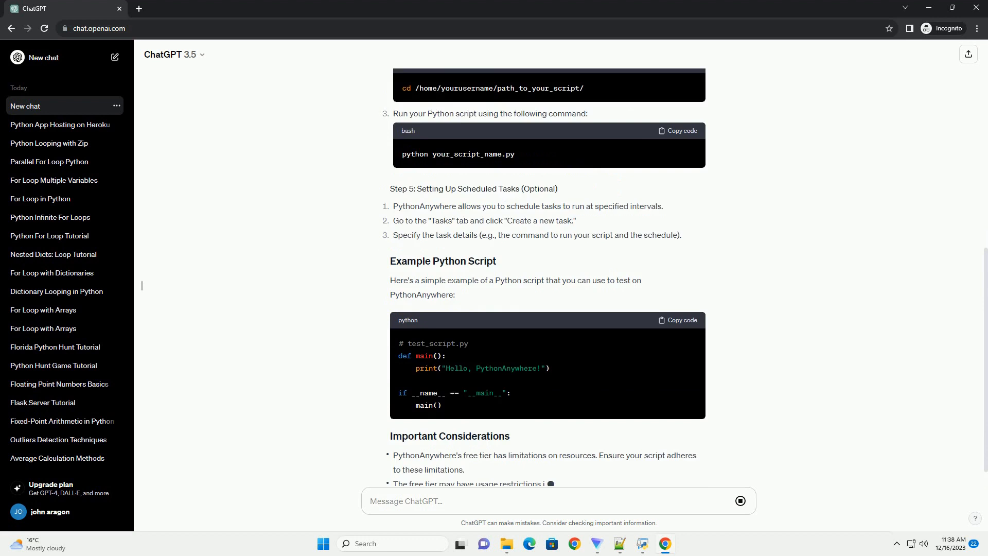
pyautogui.scroll(-3)
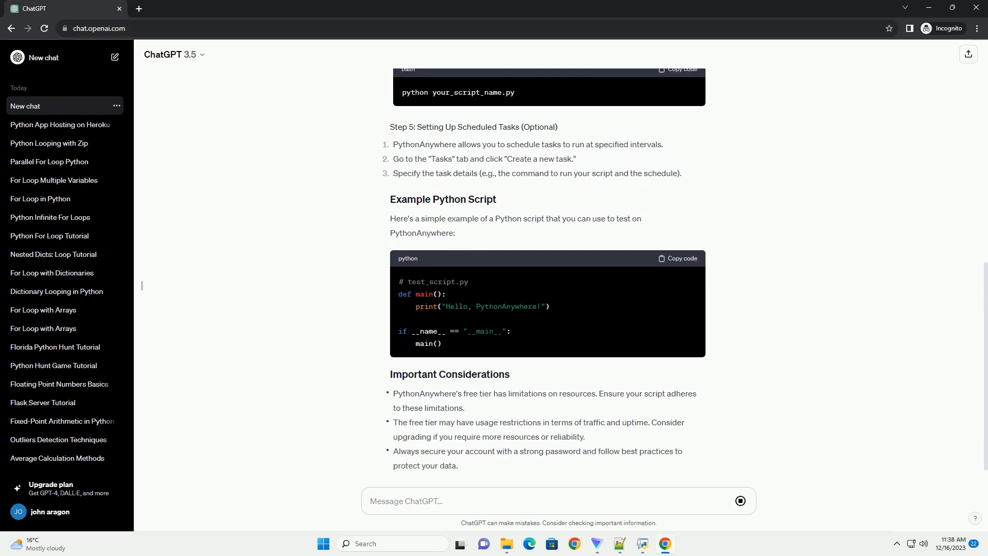